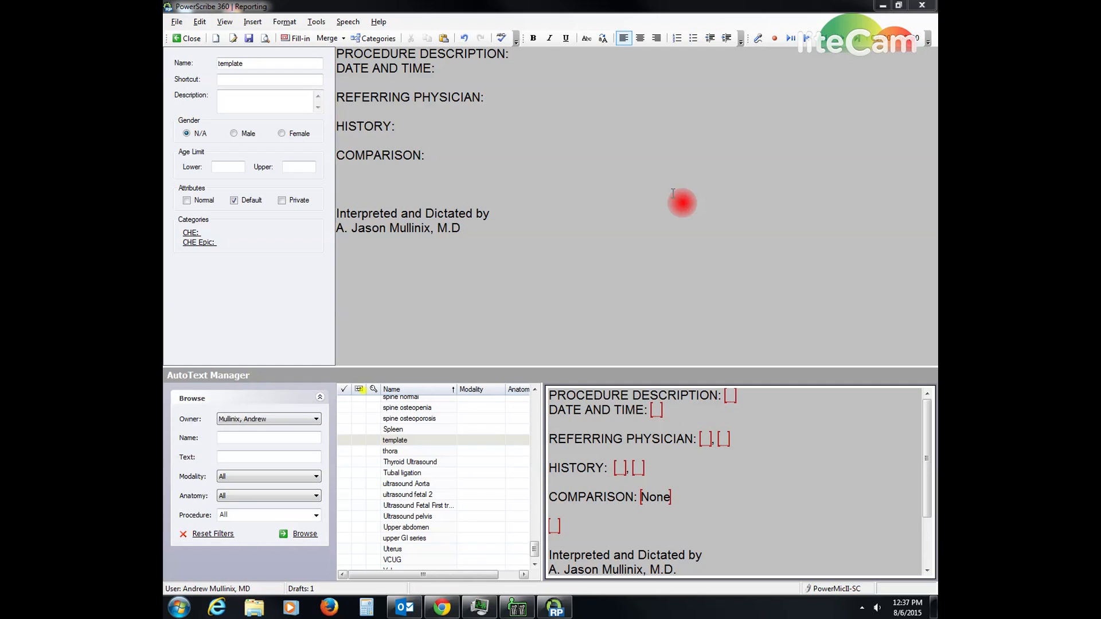
mouse_move(260, 79)
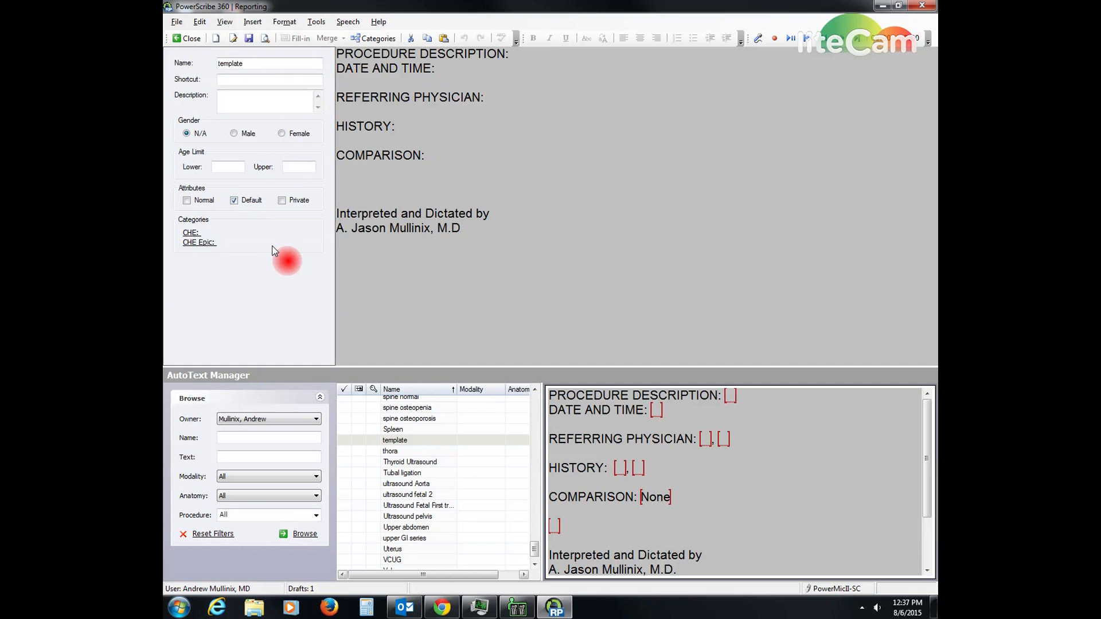
mouse_move(231, 233)
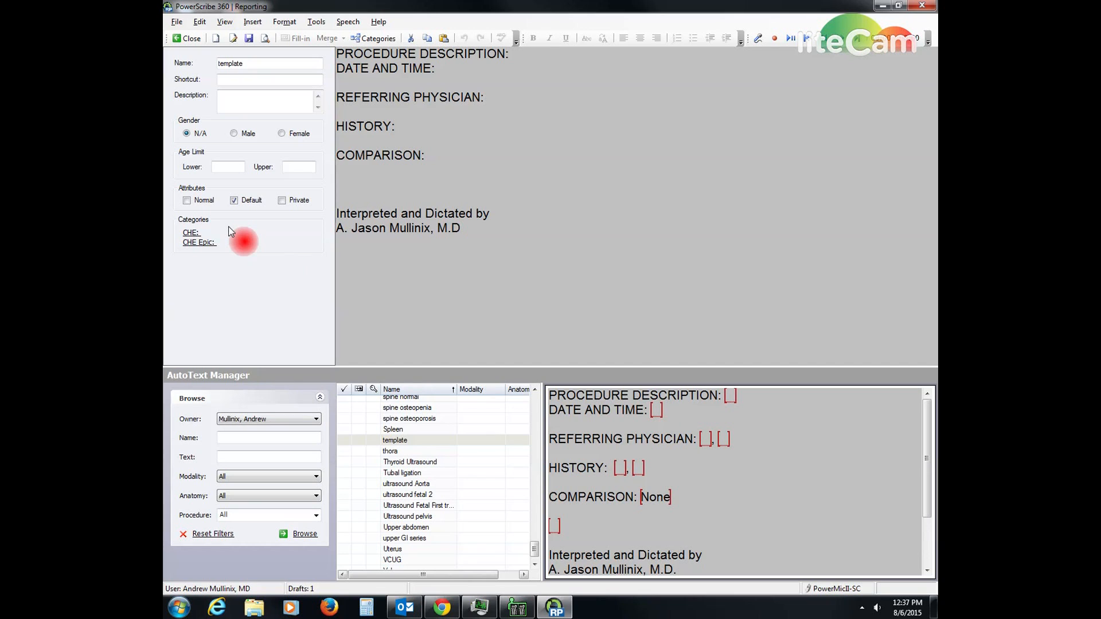
mouse_move(236, 228)
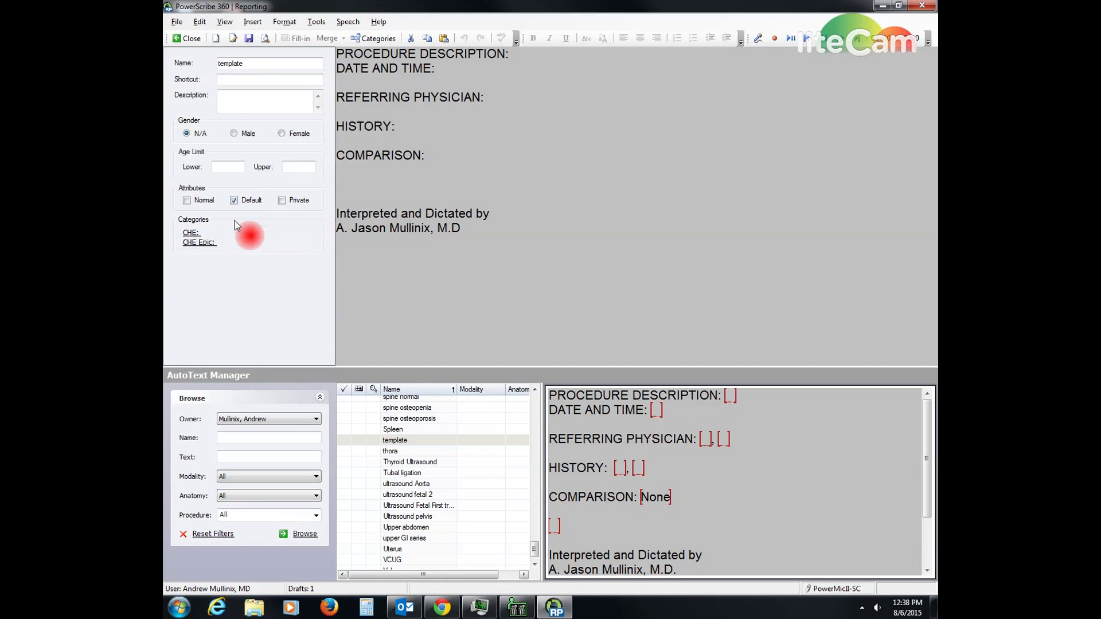
mouse_move(265, 228)
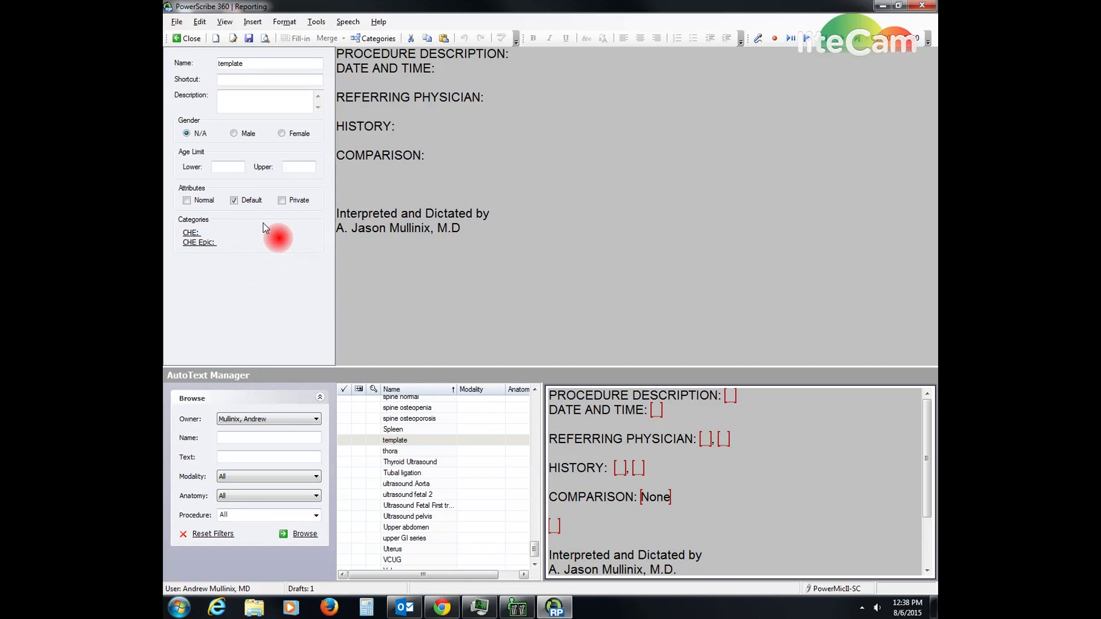
mouse_move(401, 236)
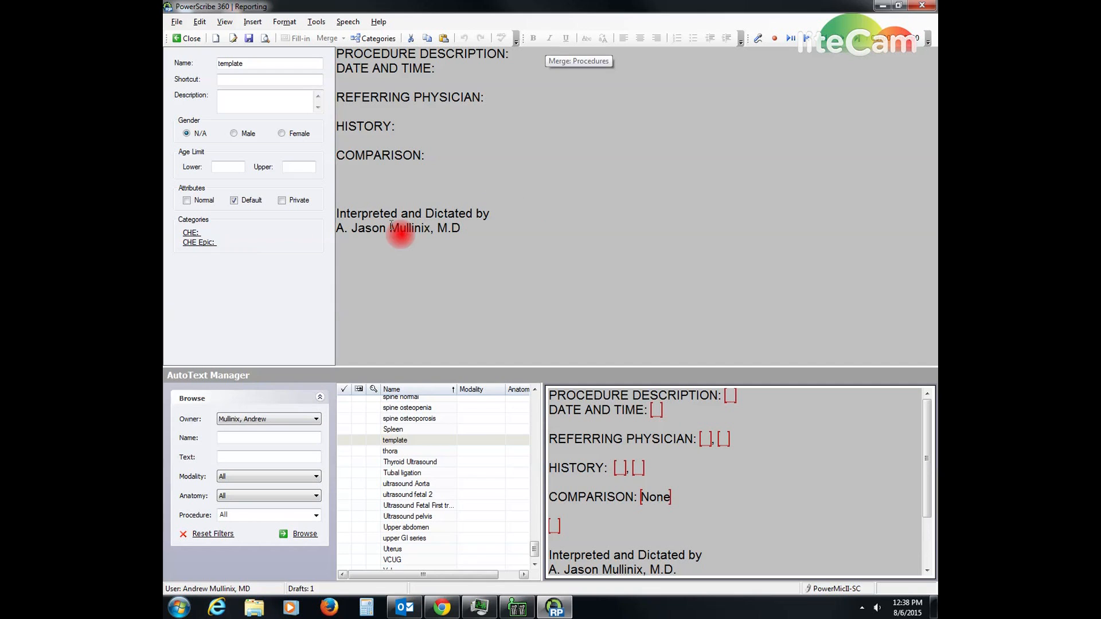
mouse_move(433, 228)
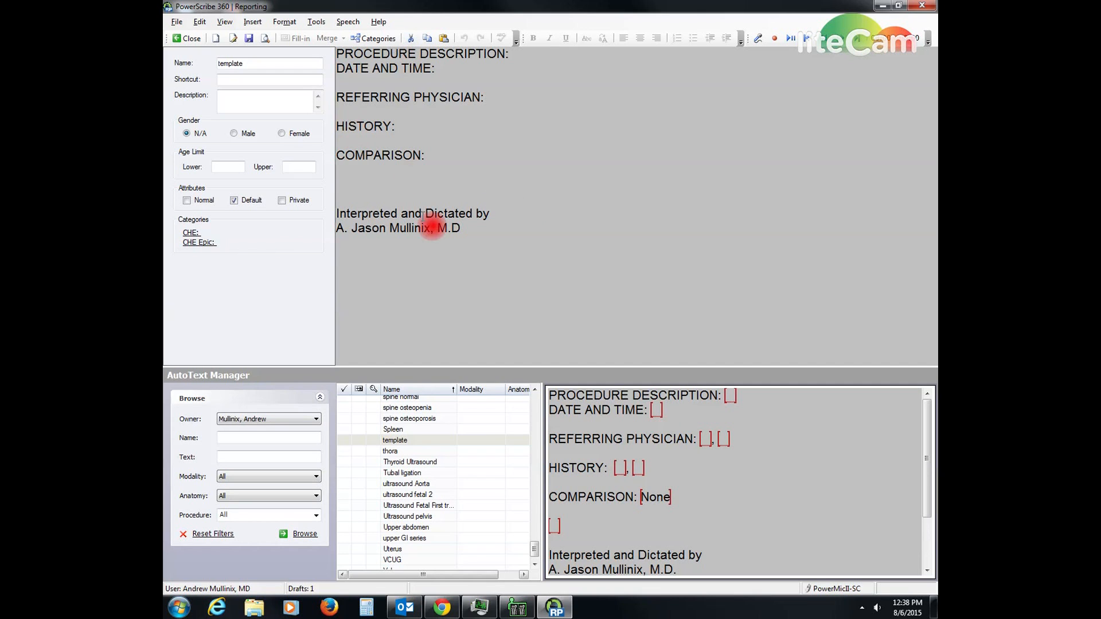
mouse_move(255, 245)
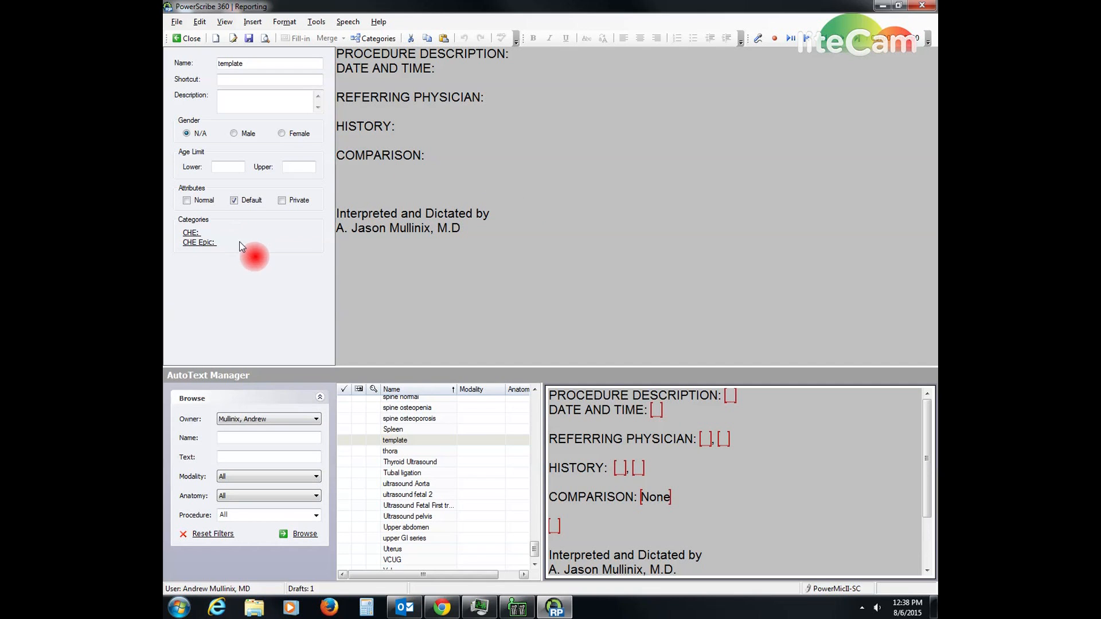
mouse_move(484, 77)
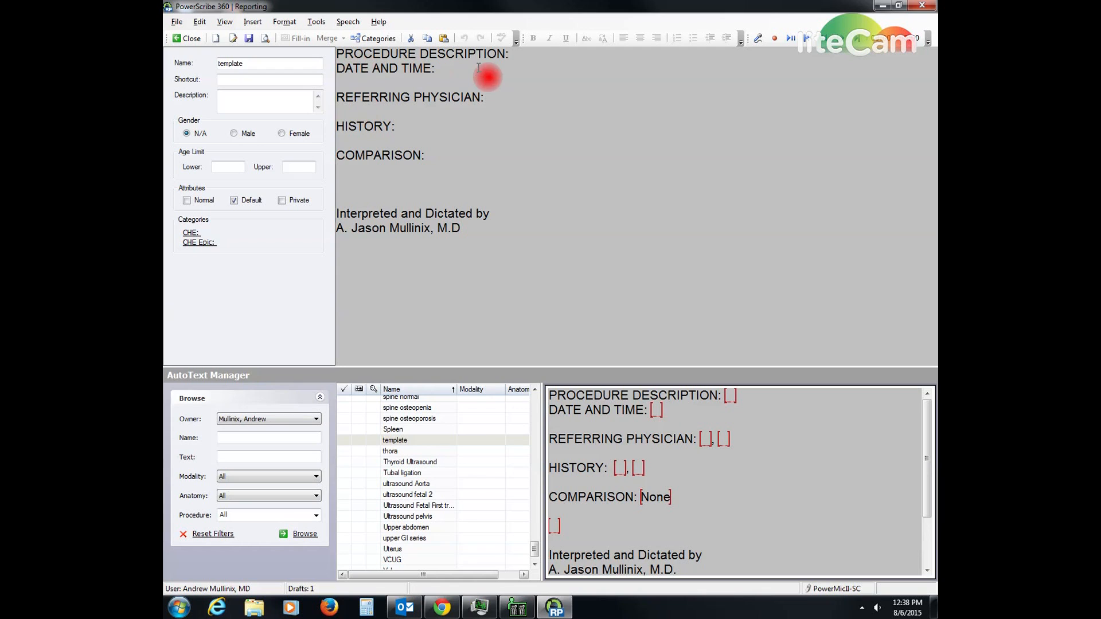
mouse_move(533, 66)
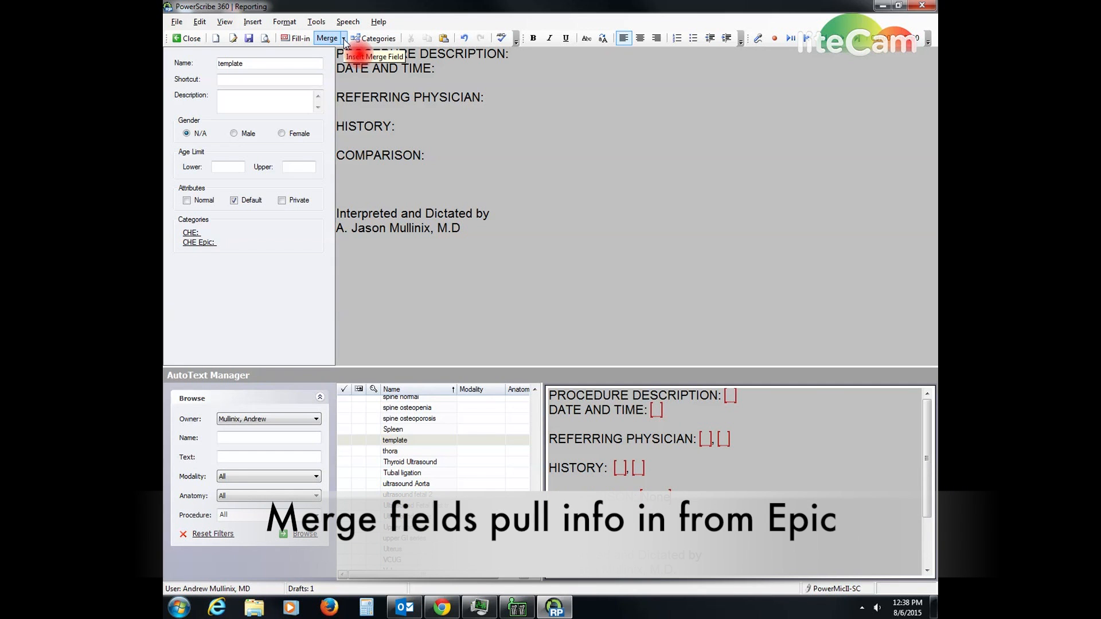
- Insert the Procedures merge field after PROCEDURE DESCRIPTION and Order Date after DATE AND TIME
left_click(342, 37)
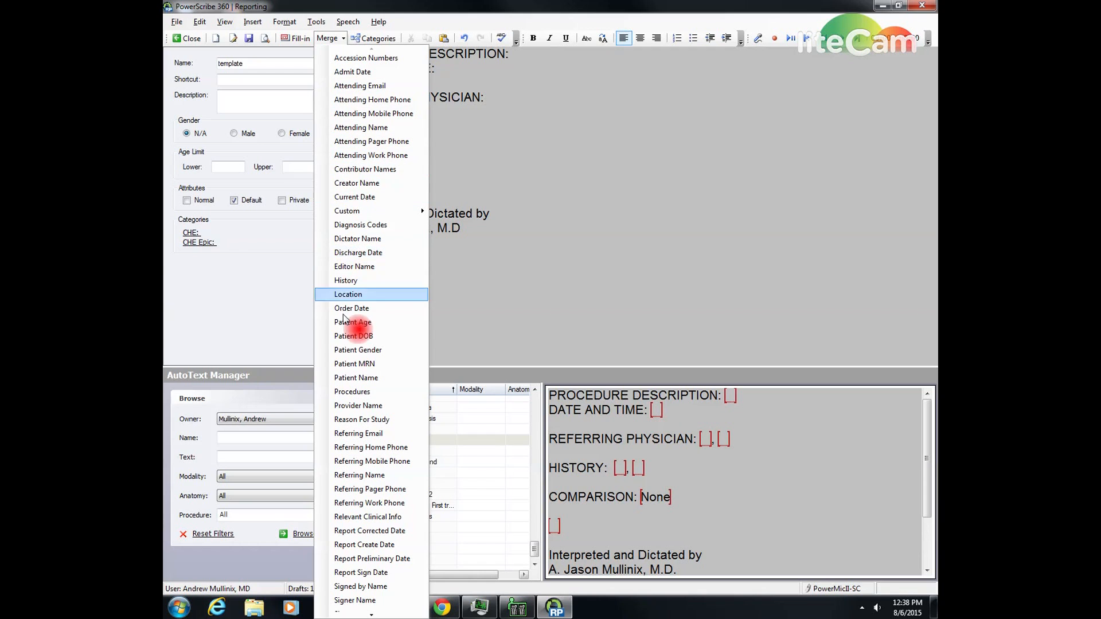
mouse_move(355, 336)
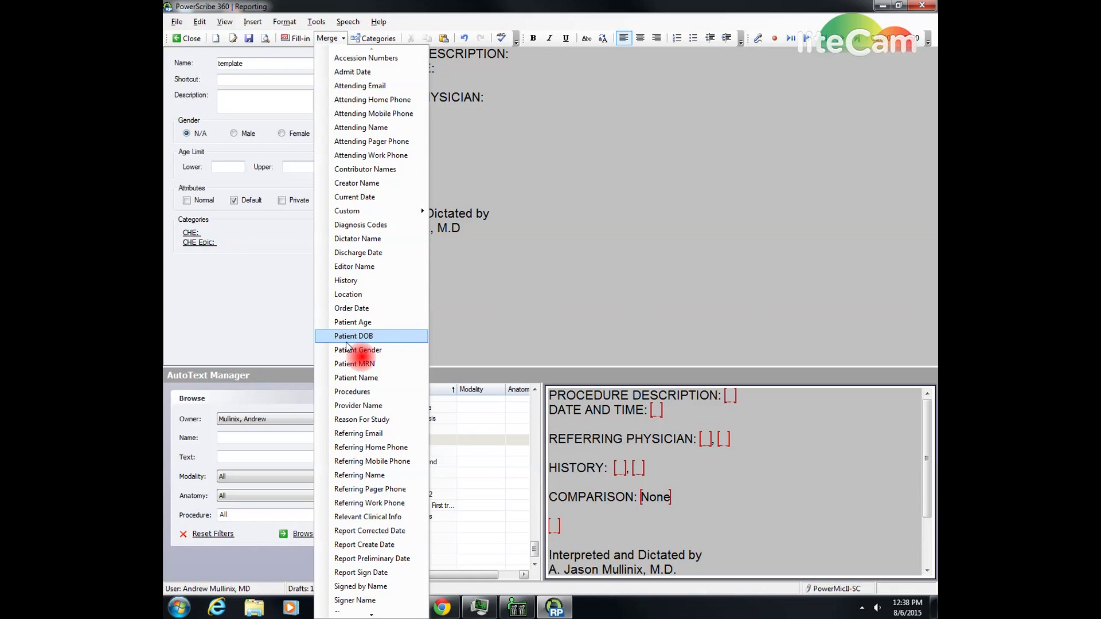
left_click(352, 391)
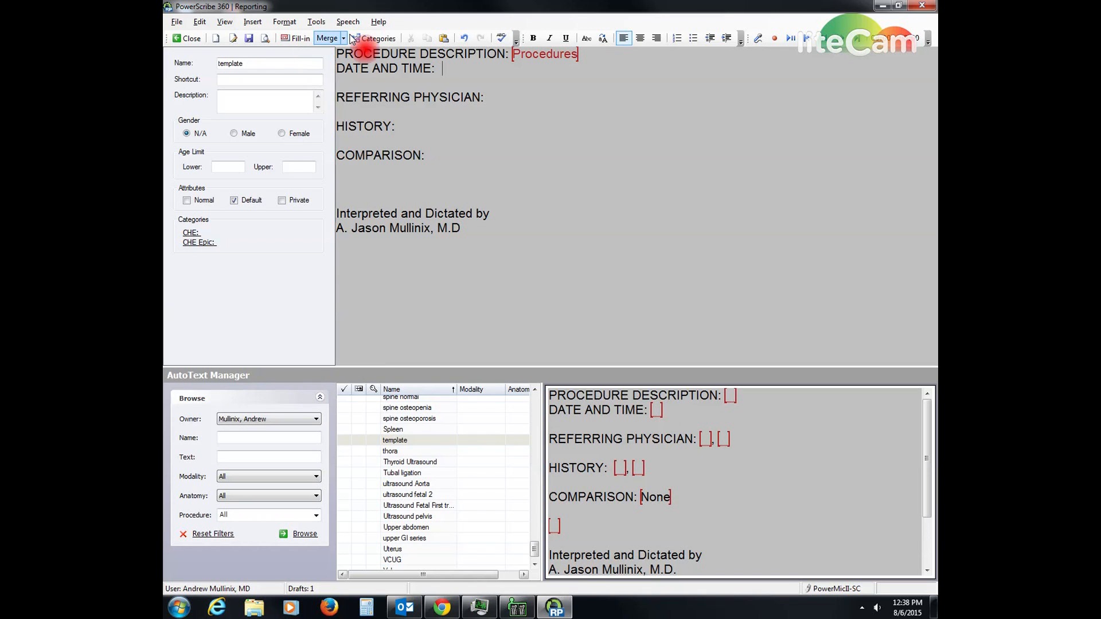
left_click(327, 38)
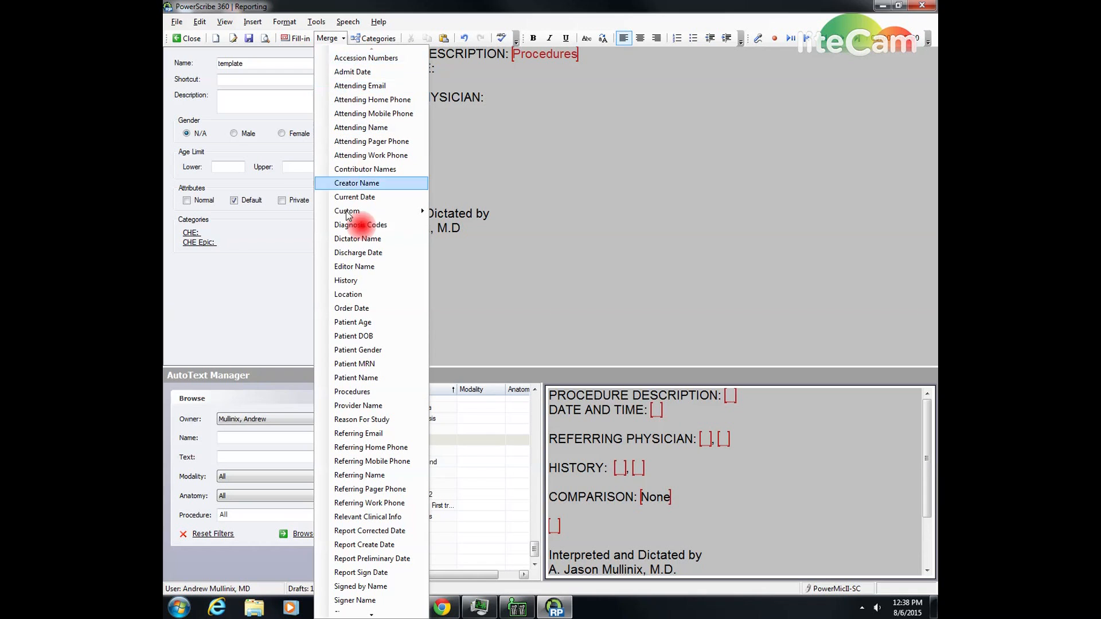
left_click(351, 308)
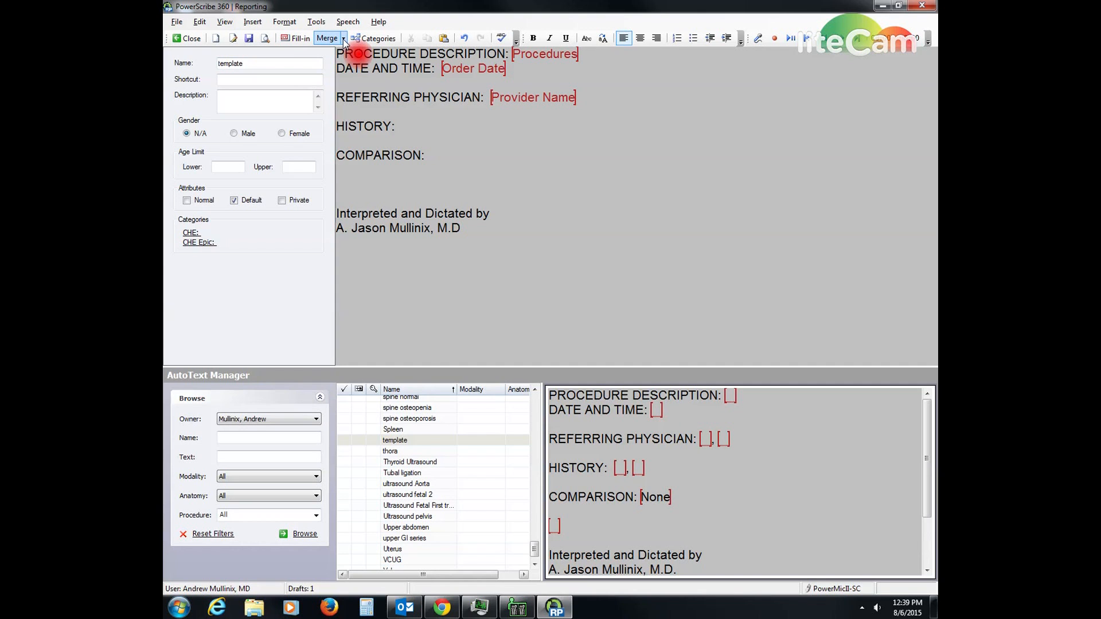
- Insert Relevant Clinical Info and Reason For Study merge fields after HISTORY
left_click(327, 38)
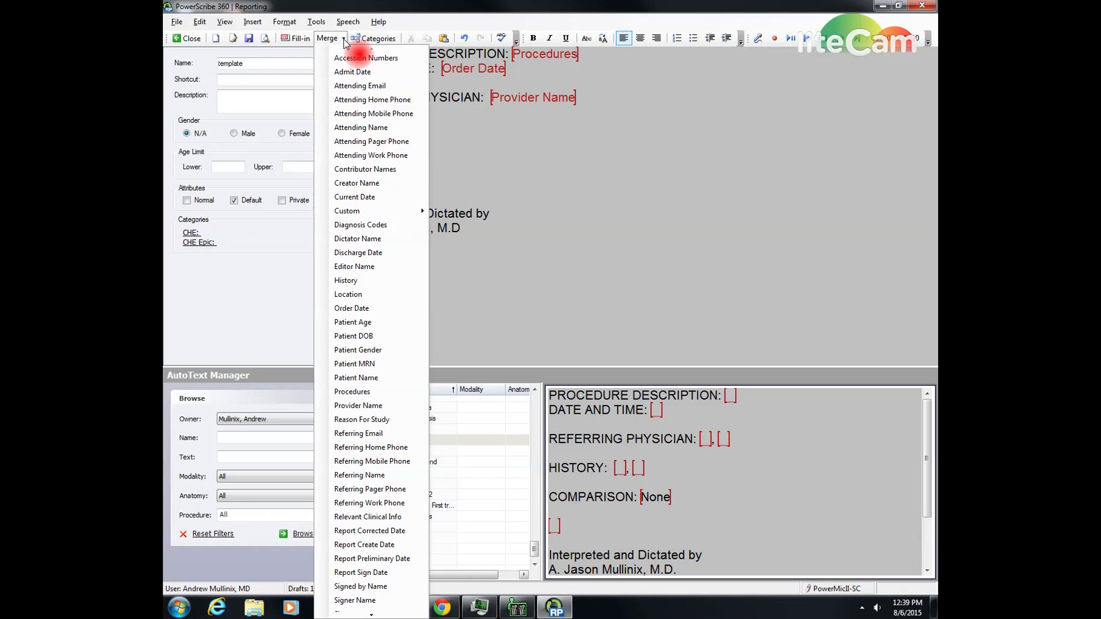
mouse_move(359, 475)
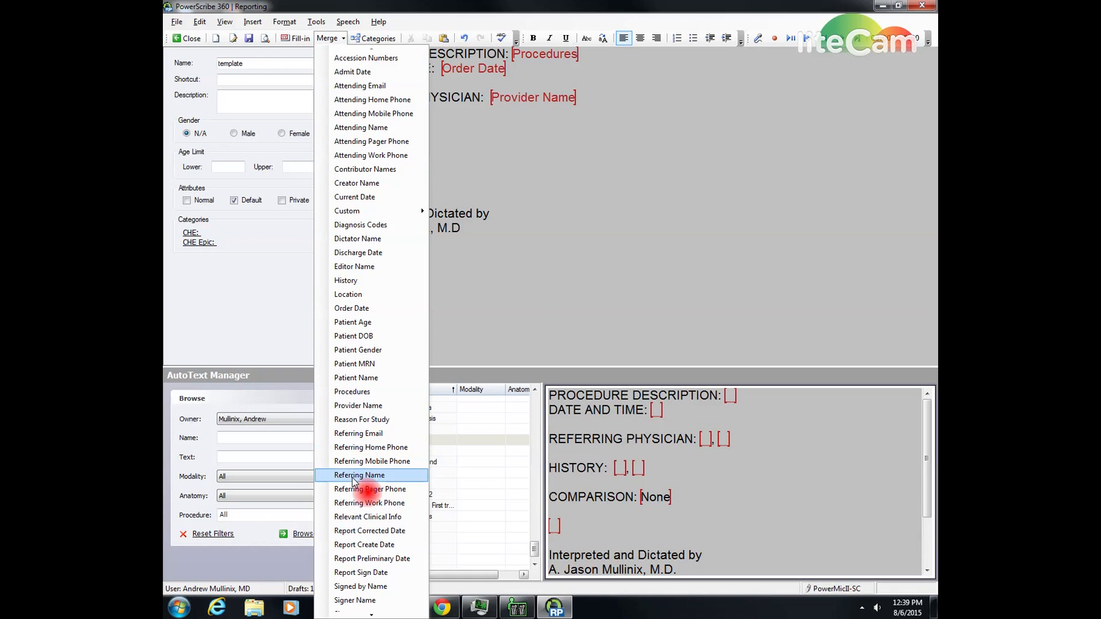
left_click(366, 517)
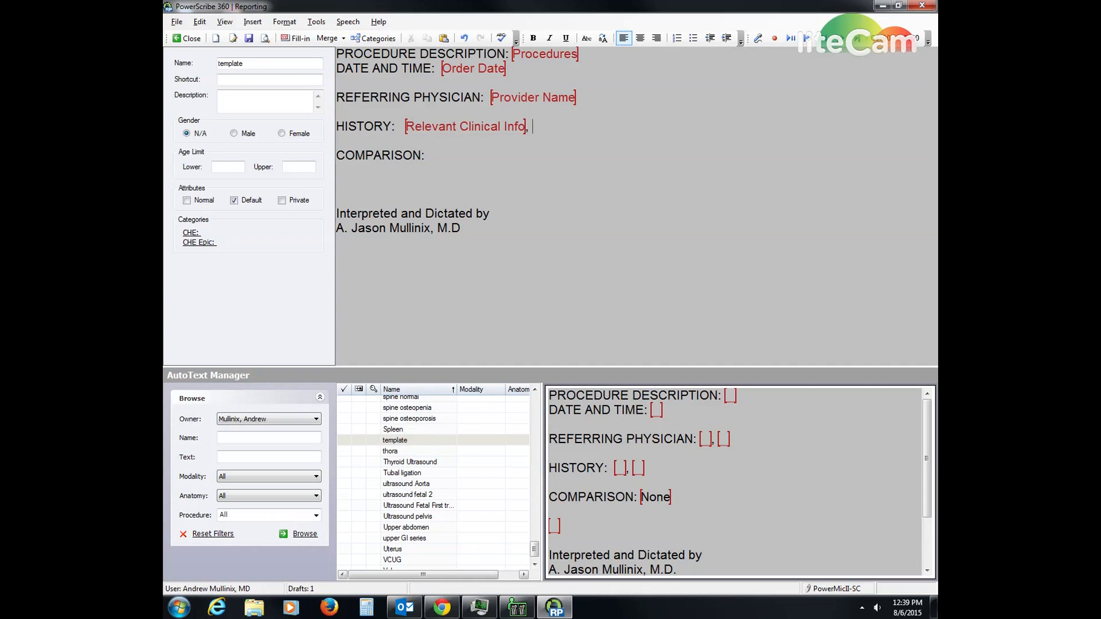
mouse_move(326, 38)
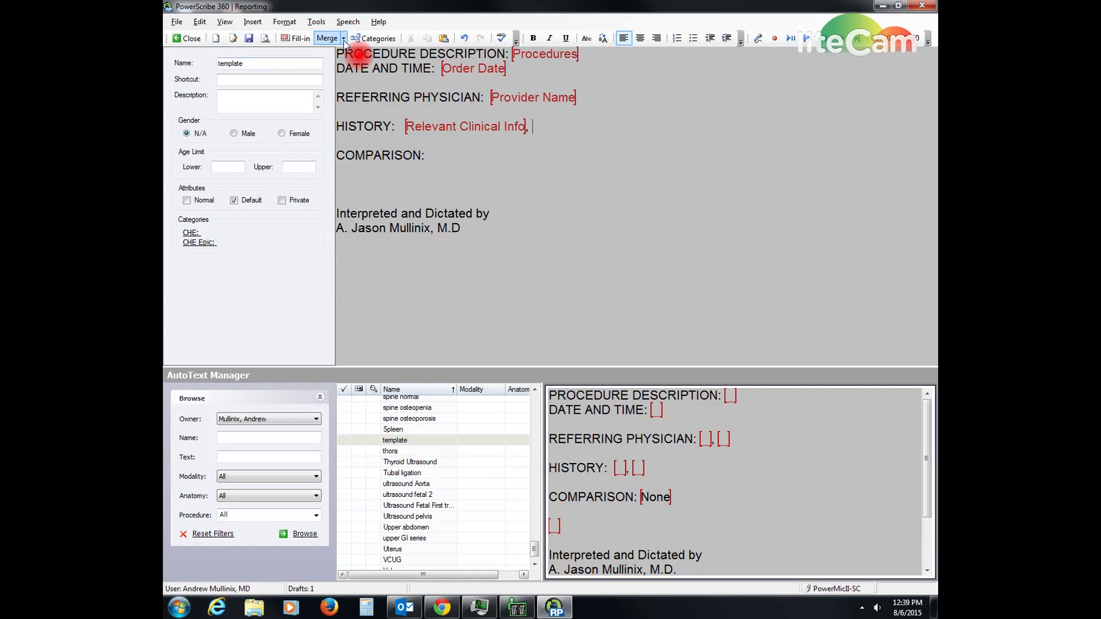
left_click(326, 38)
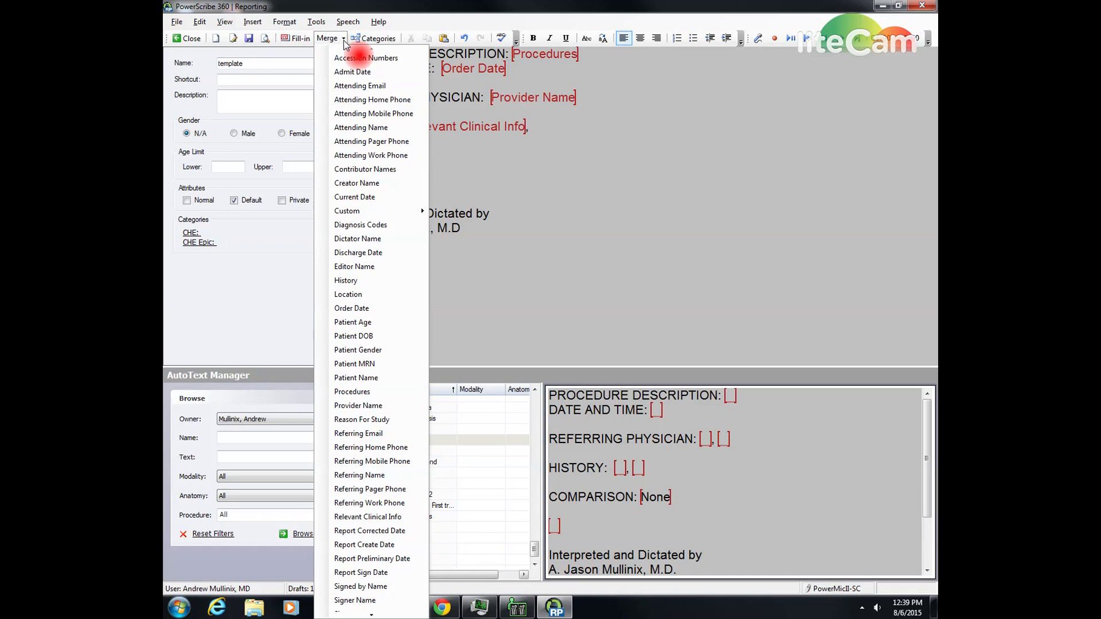
mouse_move(352, 391)
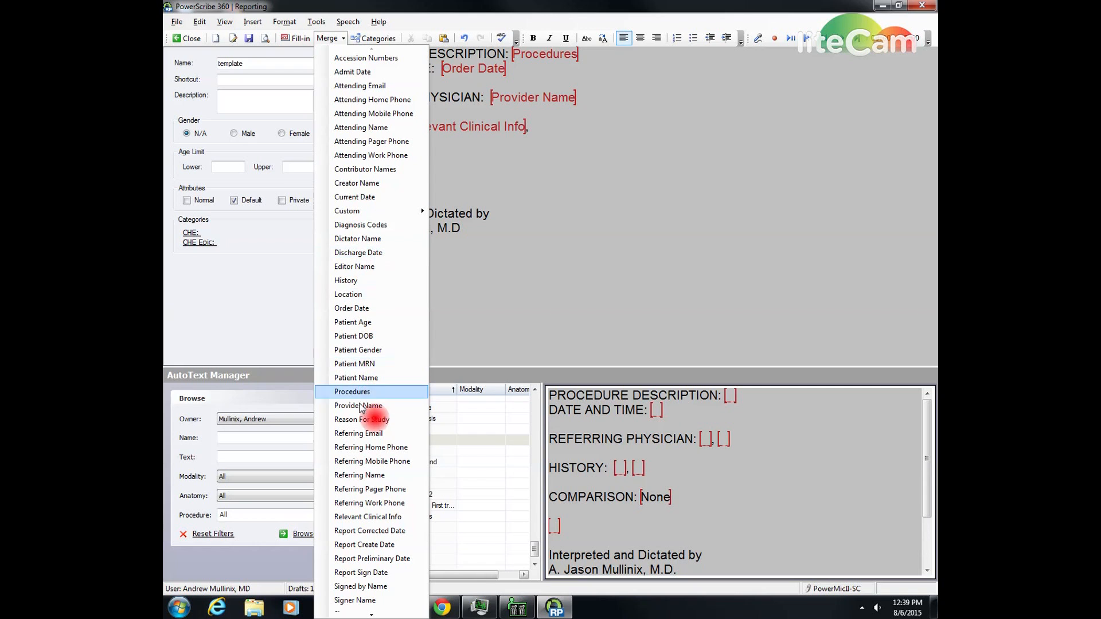
mouse_move(370, 461)
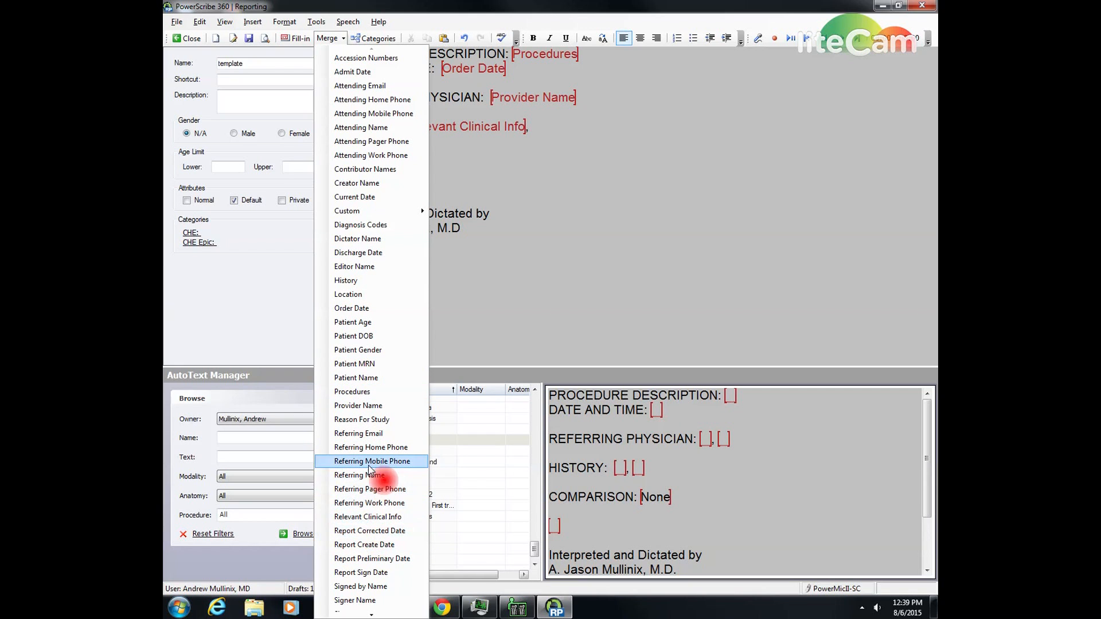
left_click(361, 420)
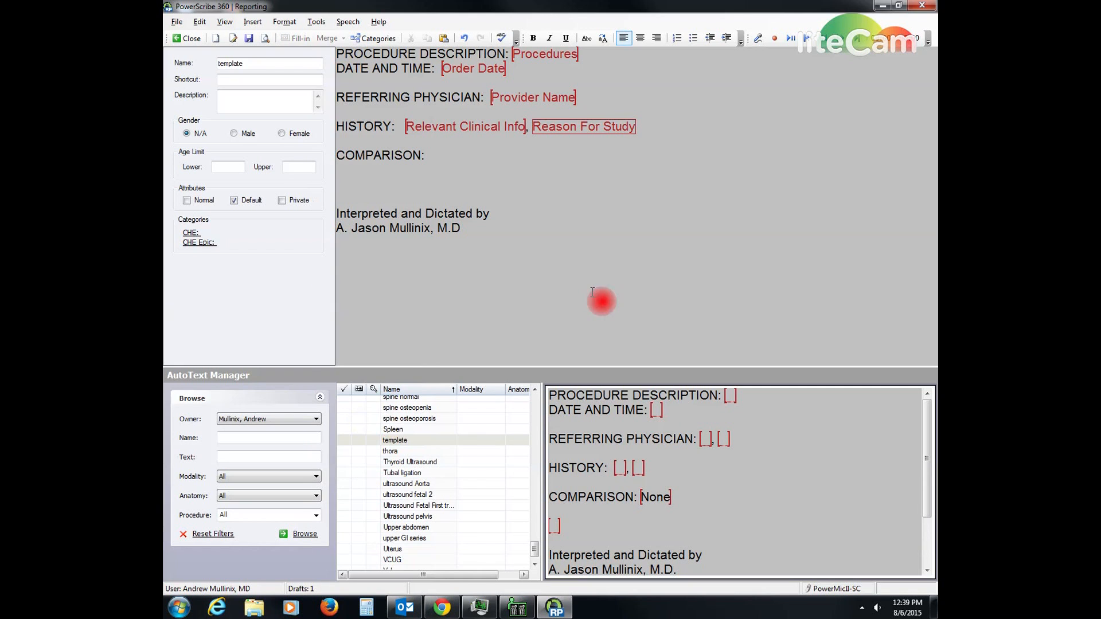
mouse_move(465, 126)
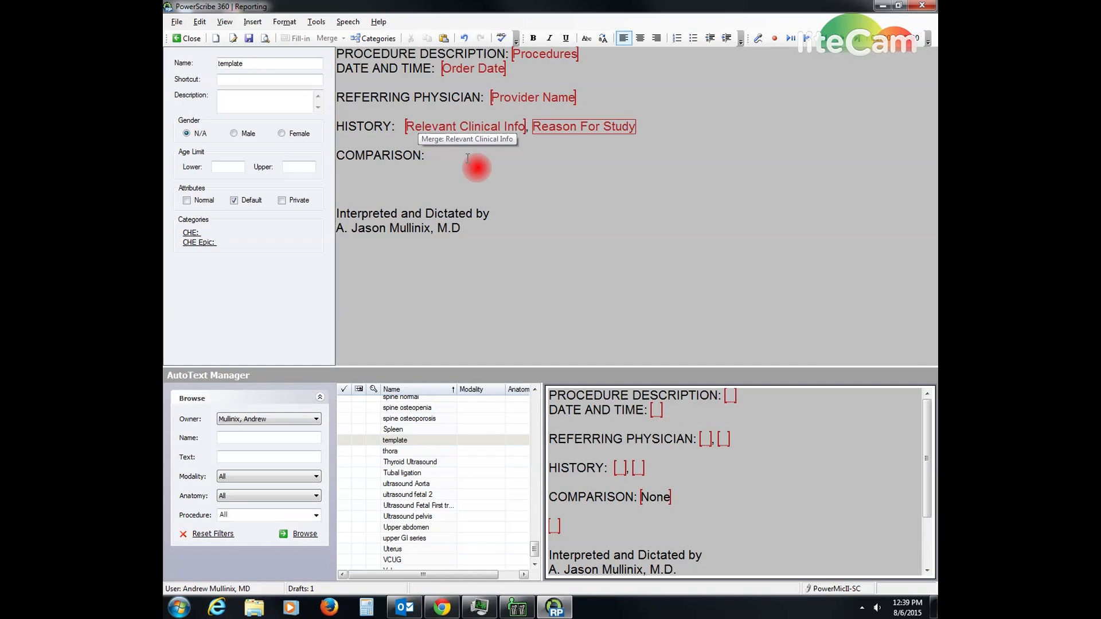
mouse_move(436, 168)
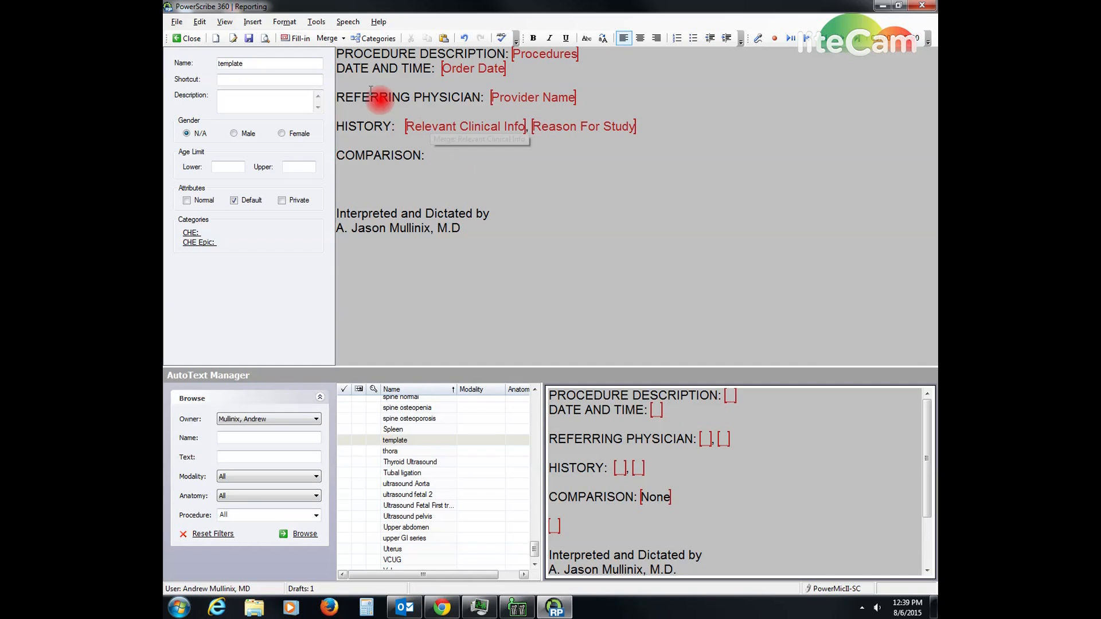
mouse_move(314, 76)
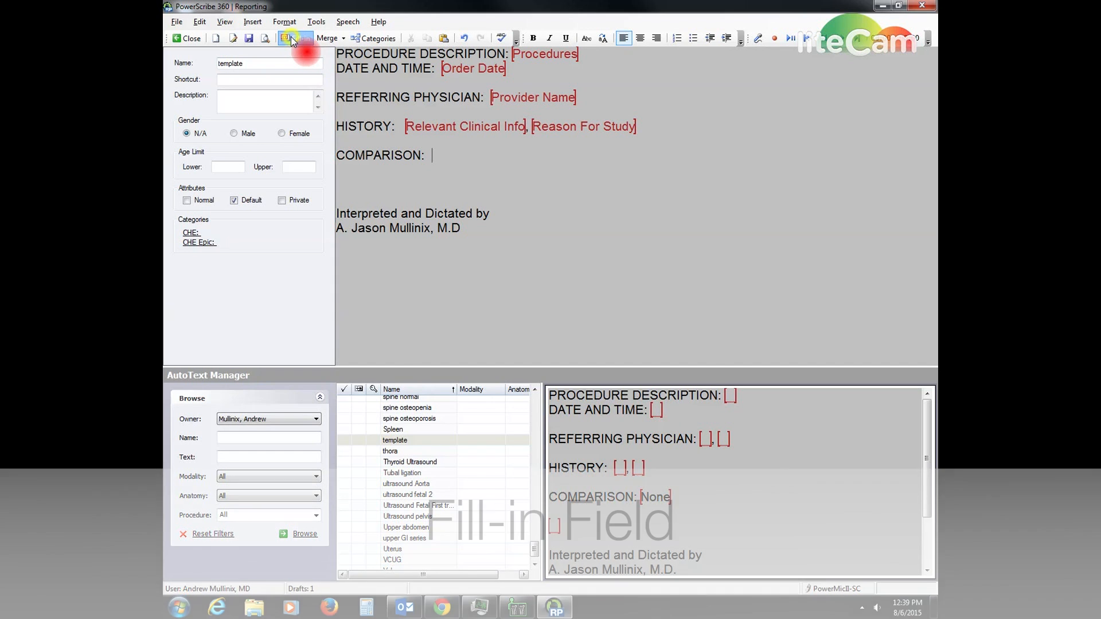
- Add a fill-in field named Comparison with default None after the COMPARISON heading
left_click(292, 38)
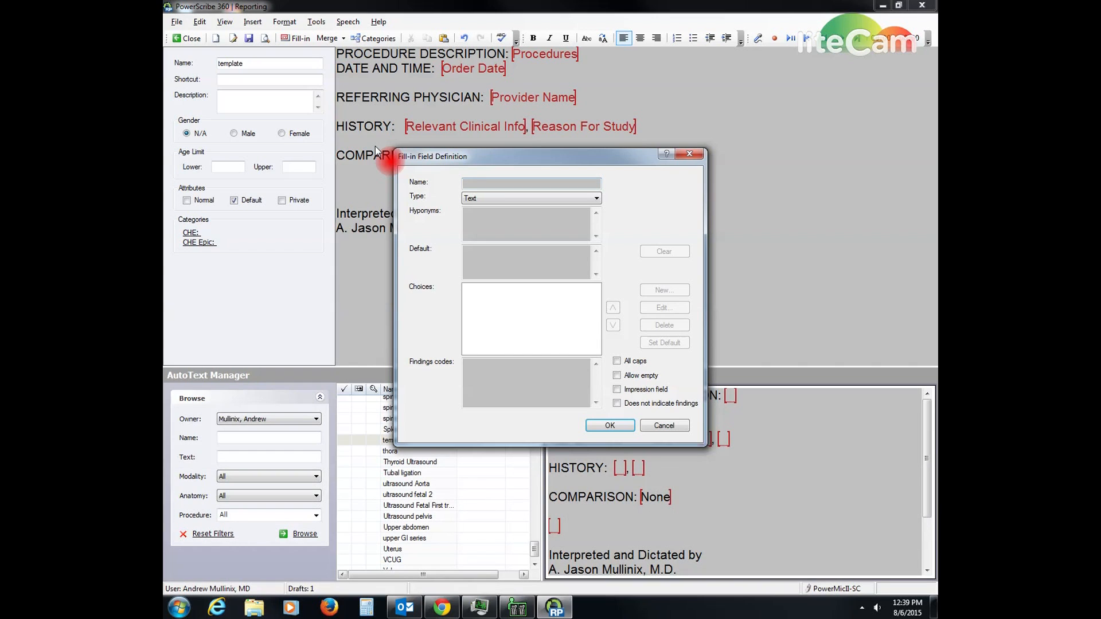
type("Comparison")
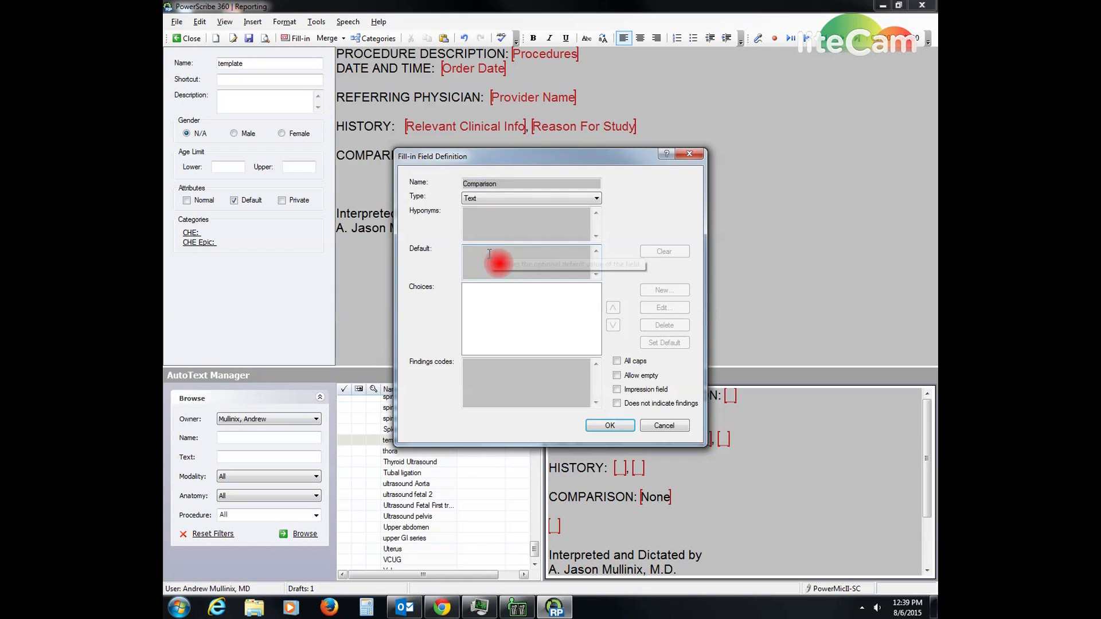
type("None")
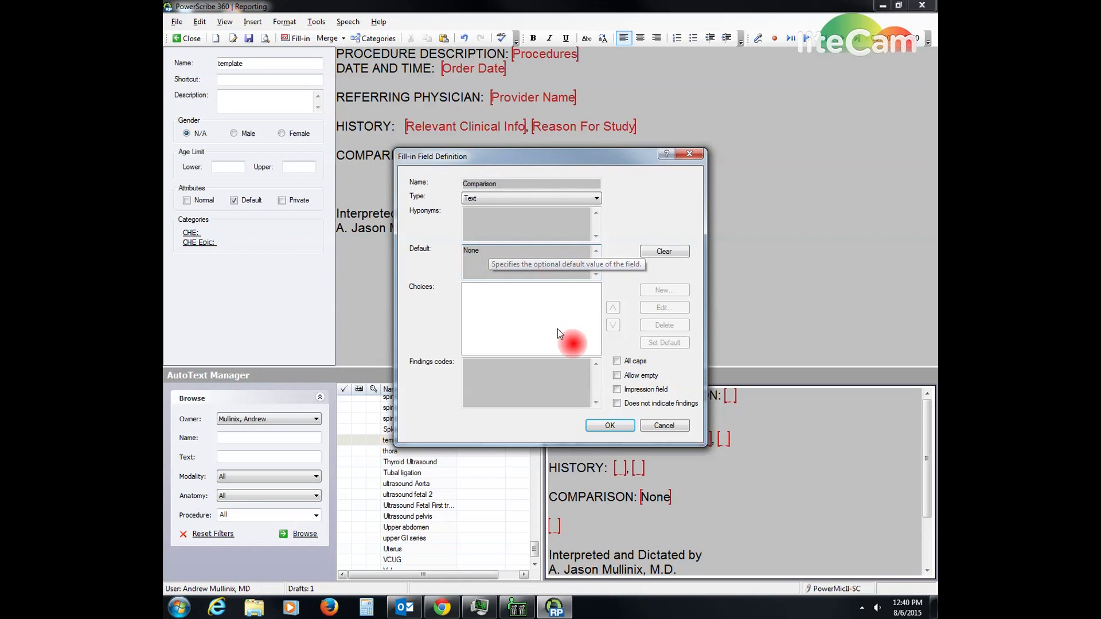
mouse_move(488, 260)
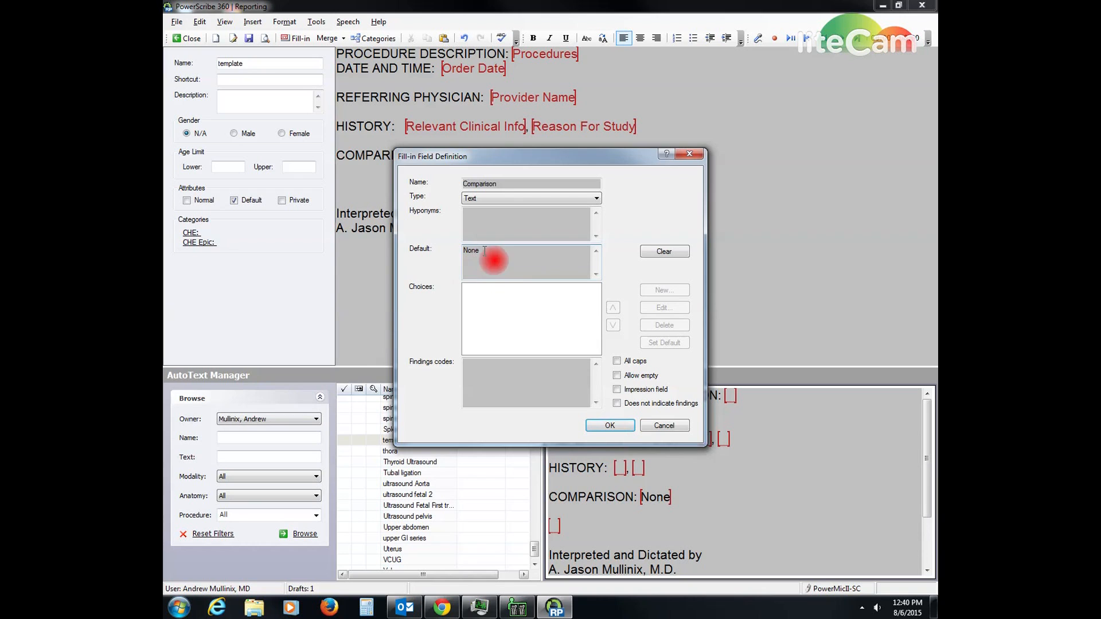
mouse_move(512, 295)
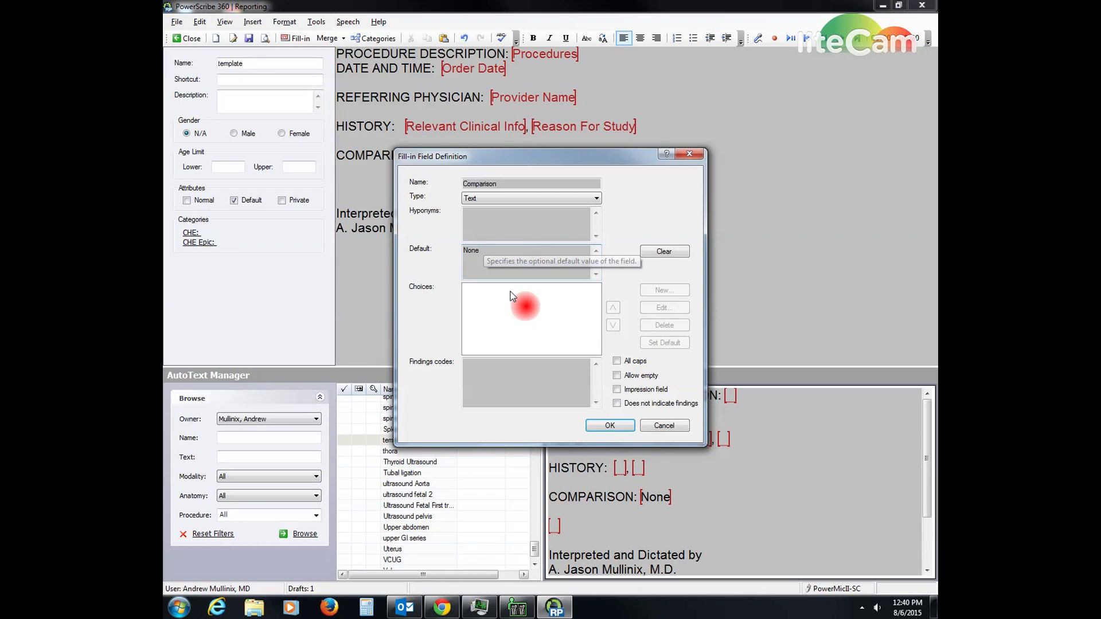
mouse_move(609, 425)
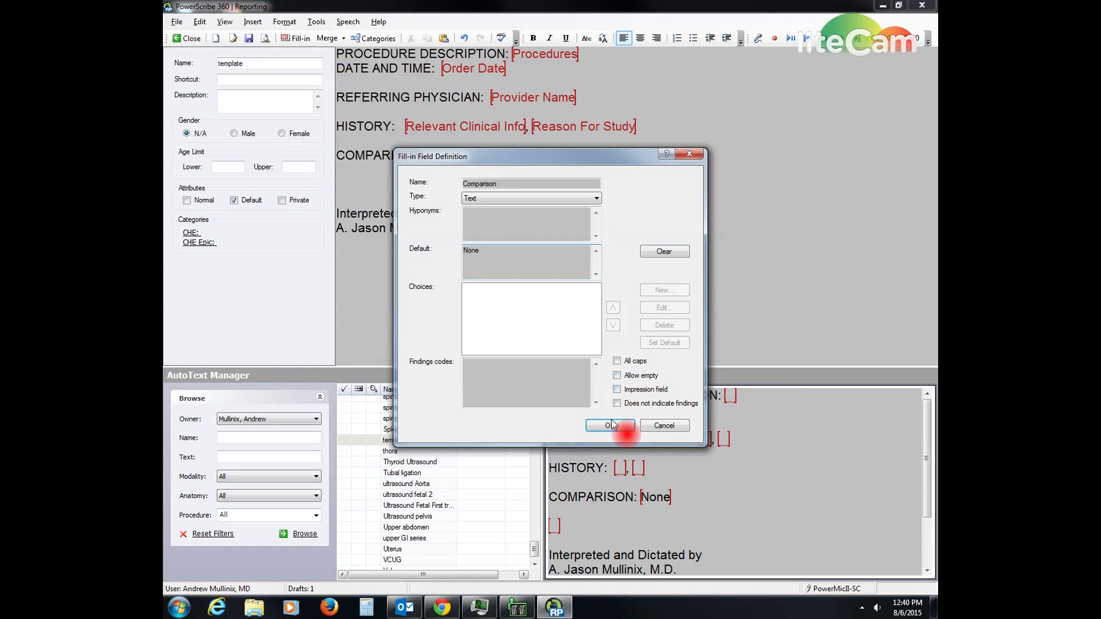
left_click(605, 425)
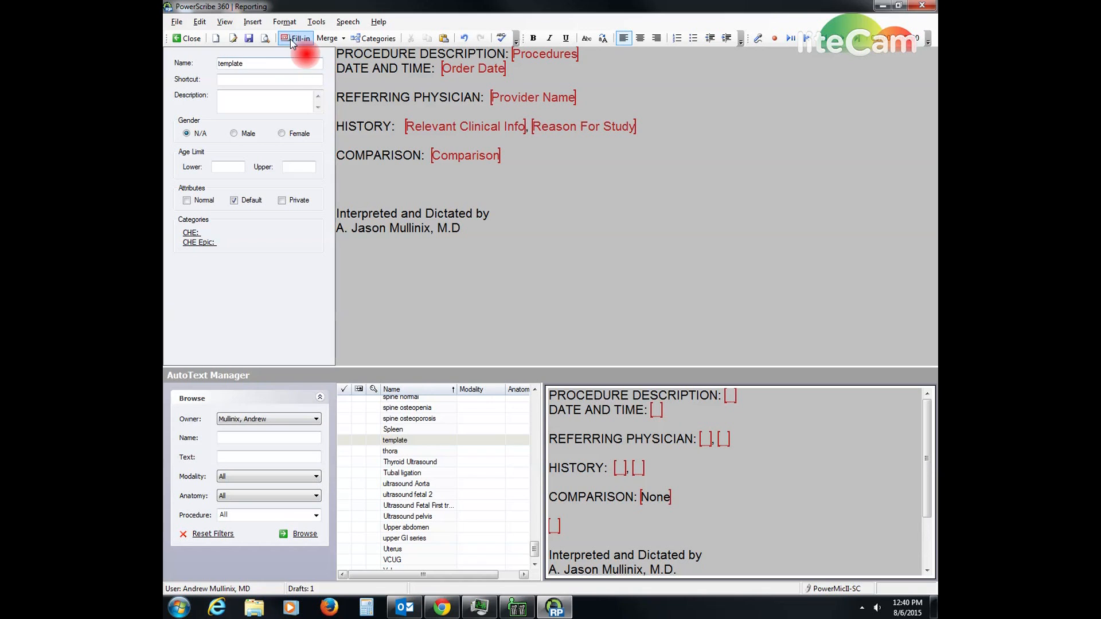
- Add a fill-in field named Description on the line below COMPARISON
left_click(298, 38)
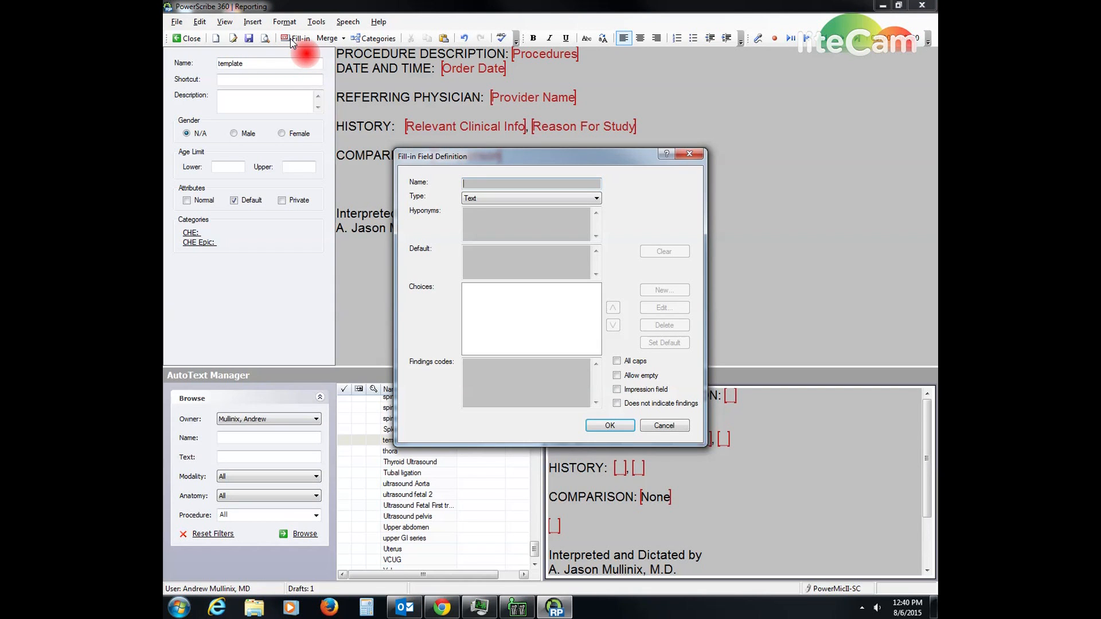
type("Descripti")
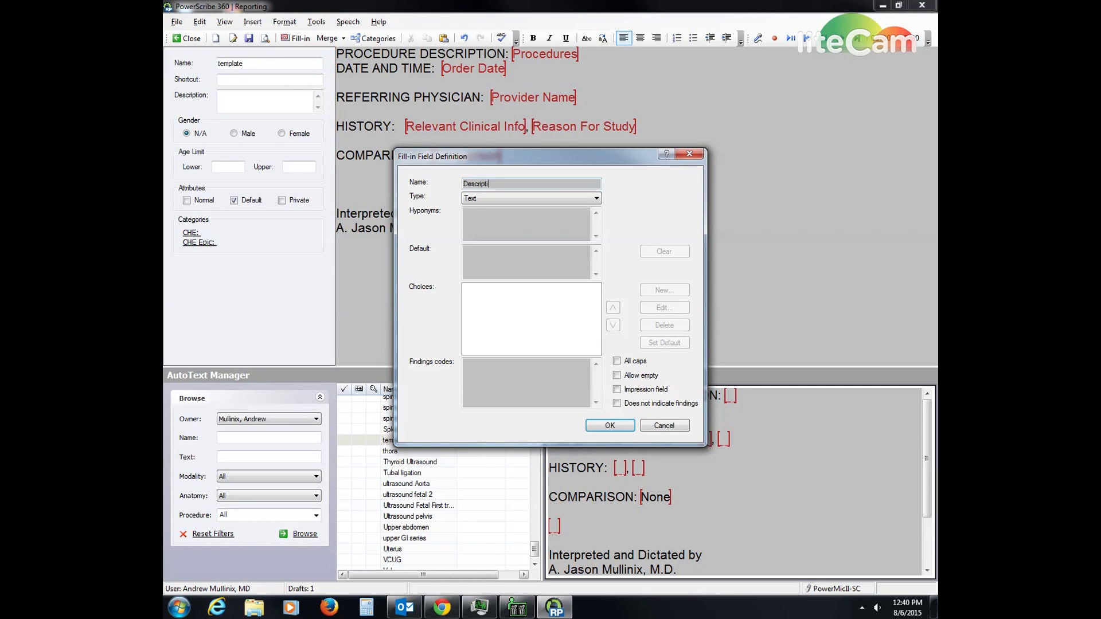
type("on")
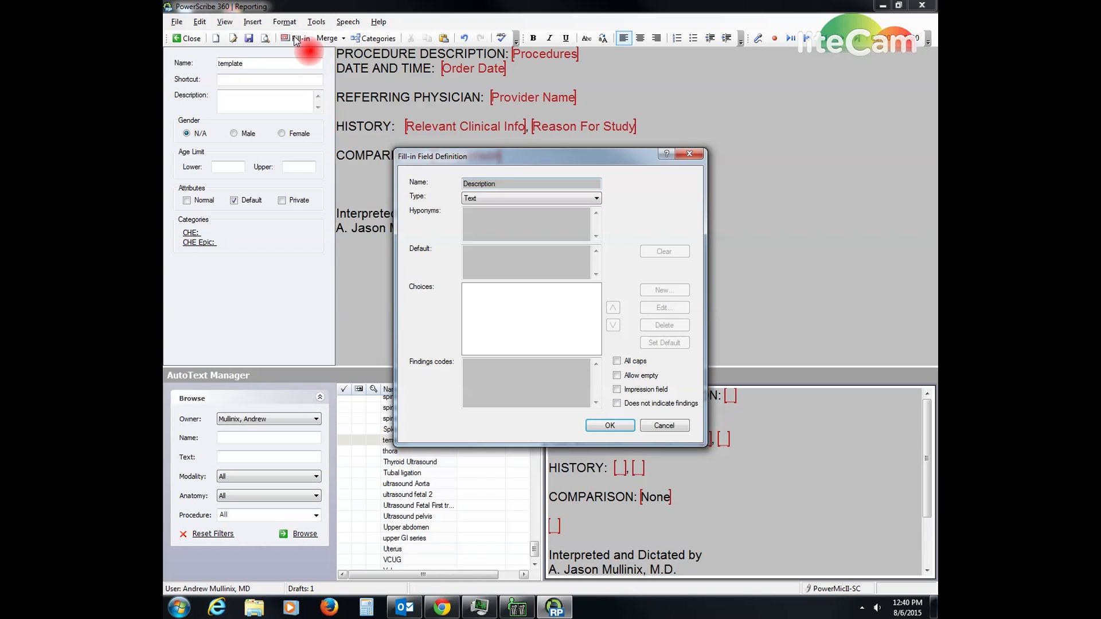
mouse_move(609, 427)
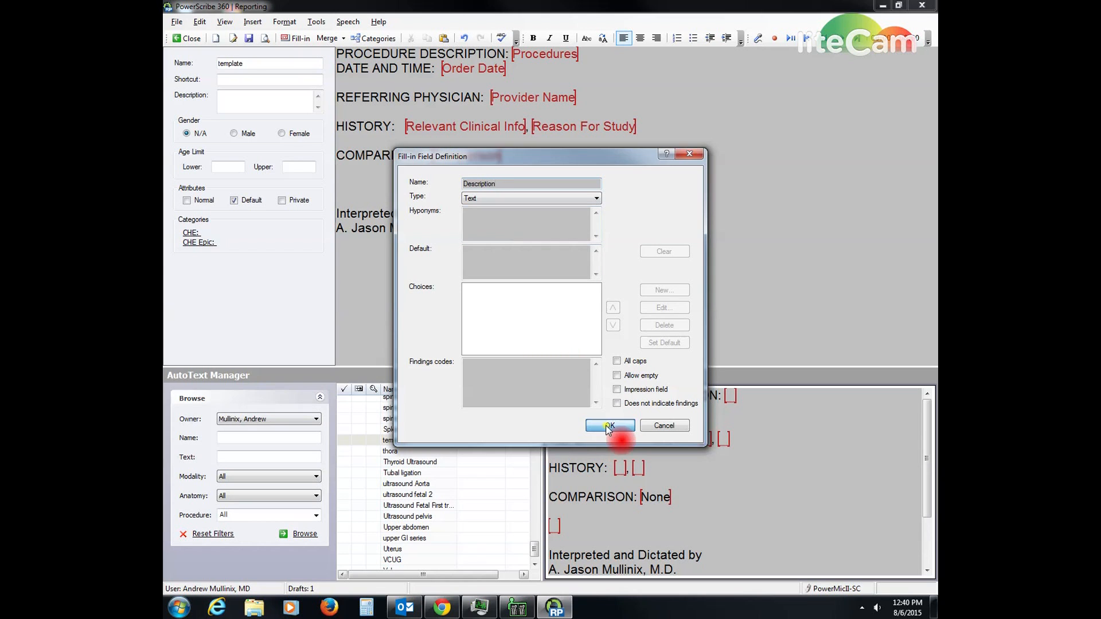
left_click(608, 425)
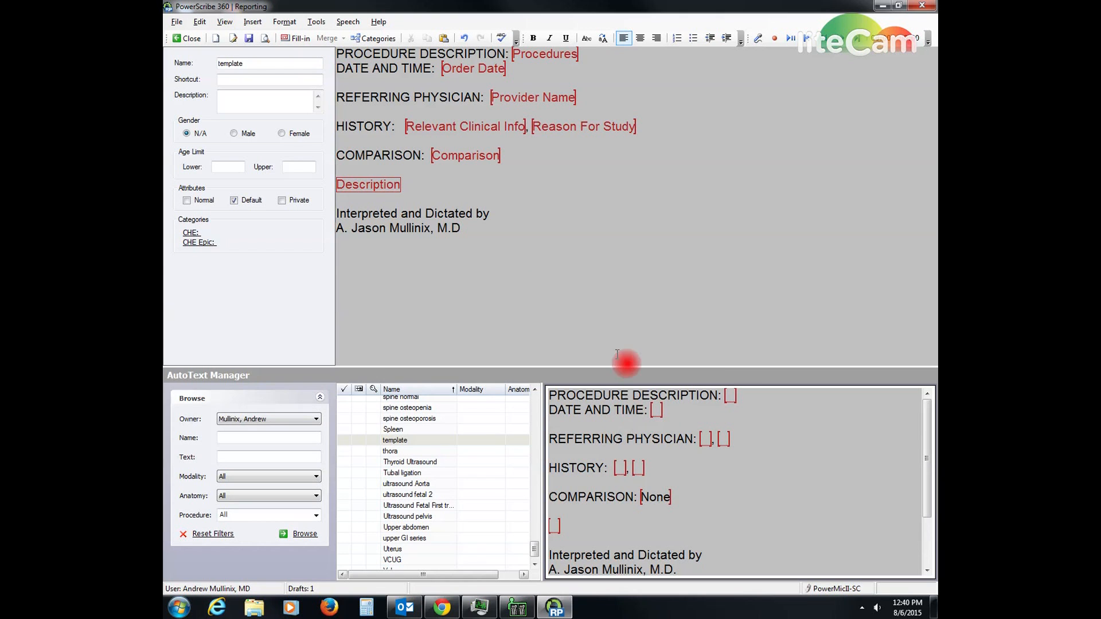
mouse_move(442, 145)
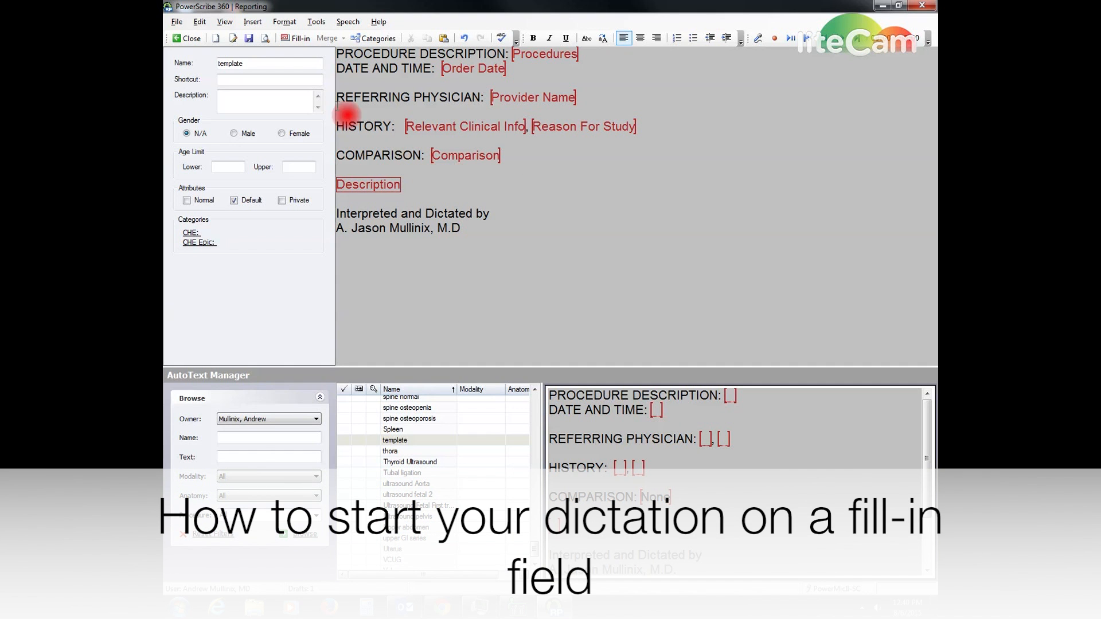
left_click(317, 21)
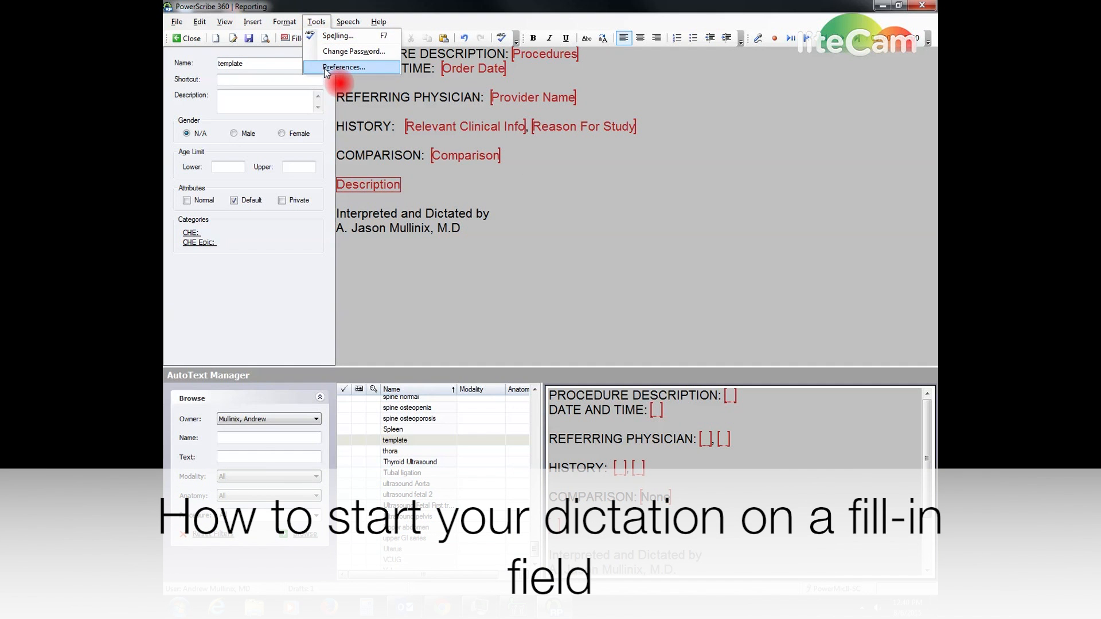
left_click(342, 67)
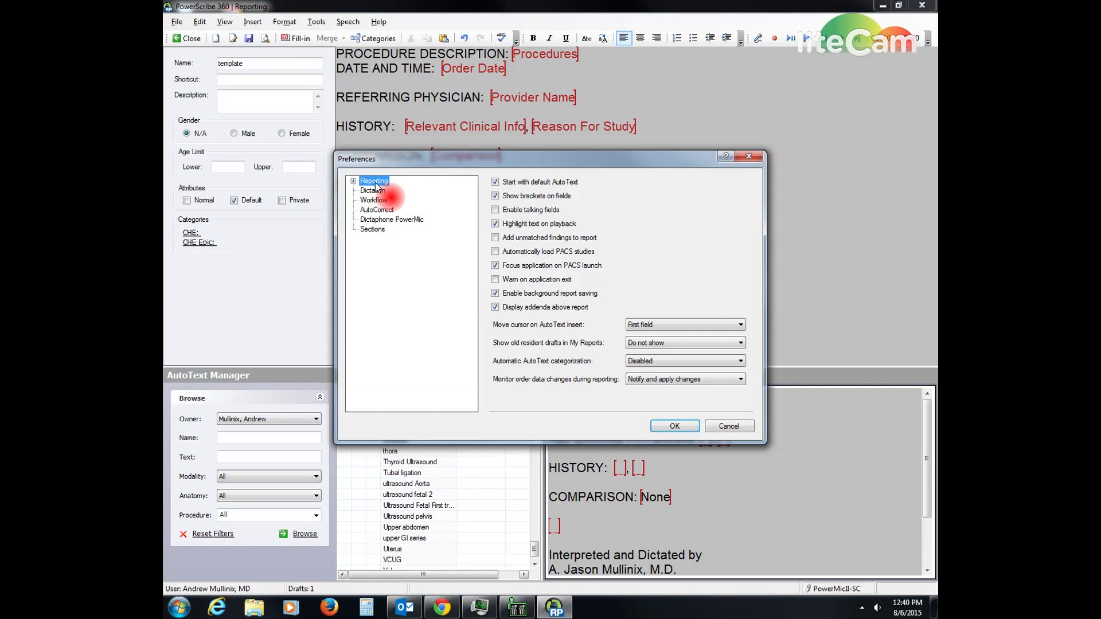
mouse_move(502, 331)
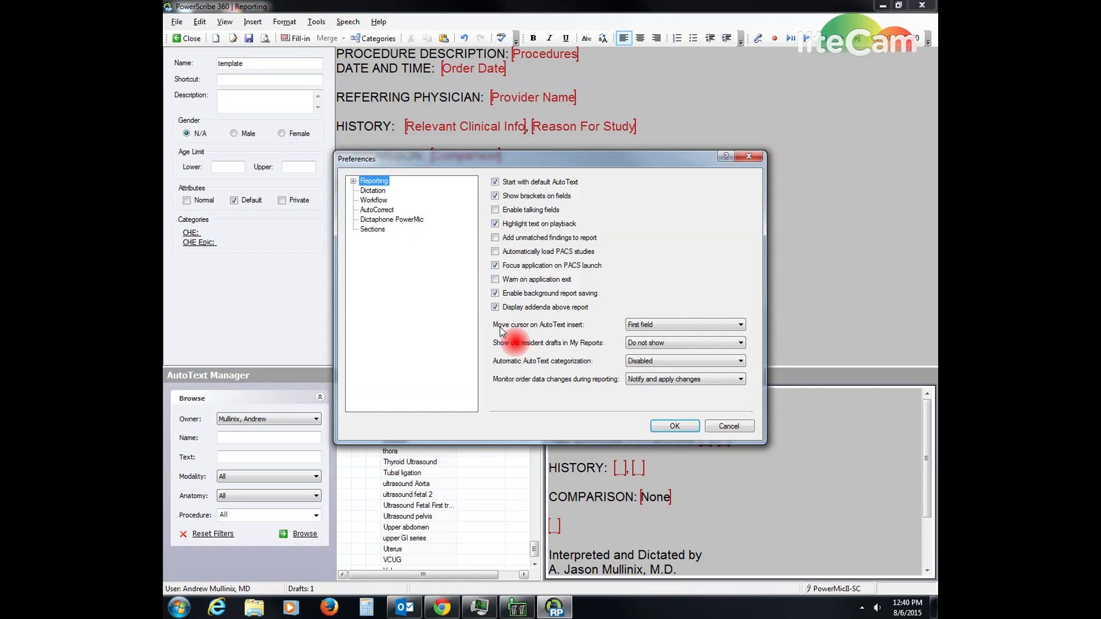
mouse_move(635, 330)
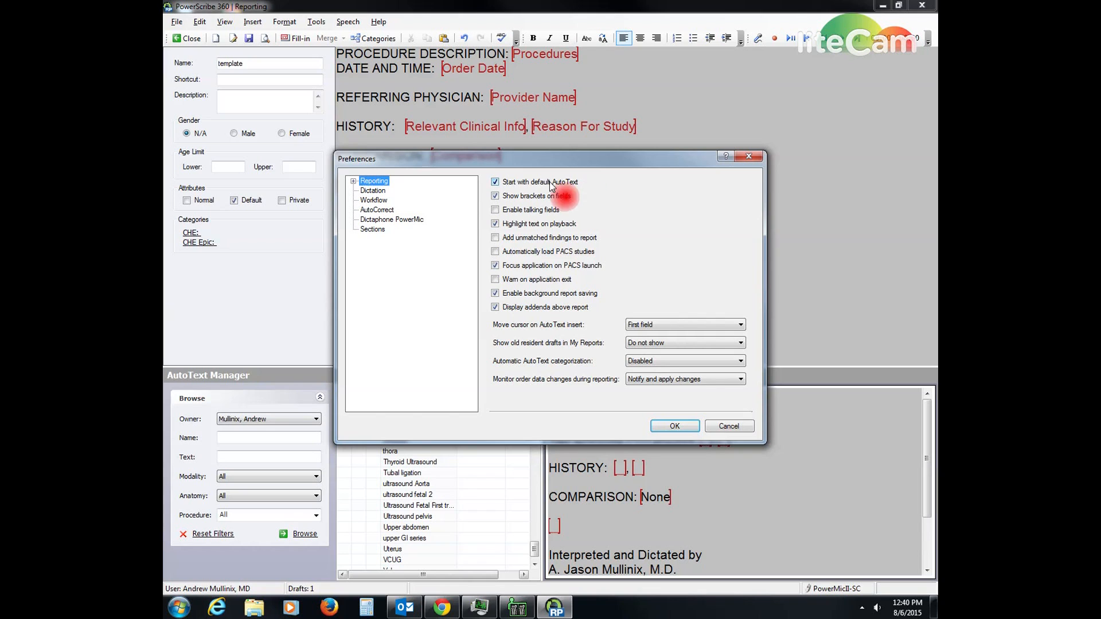
mouse_move(595, 182)
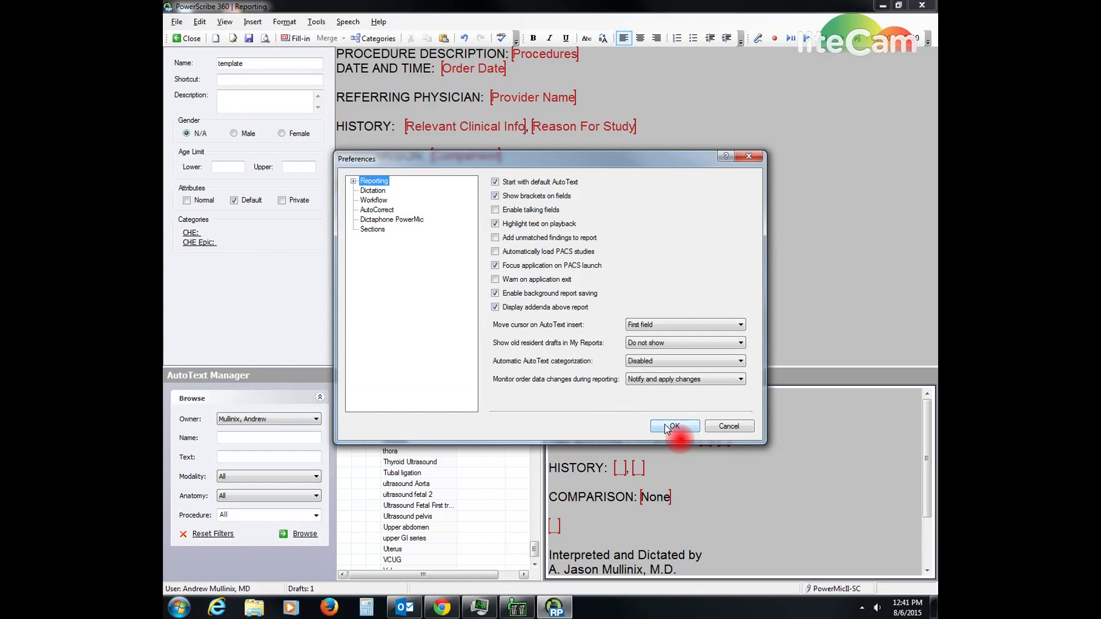
left_click(673, 426)
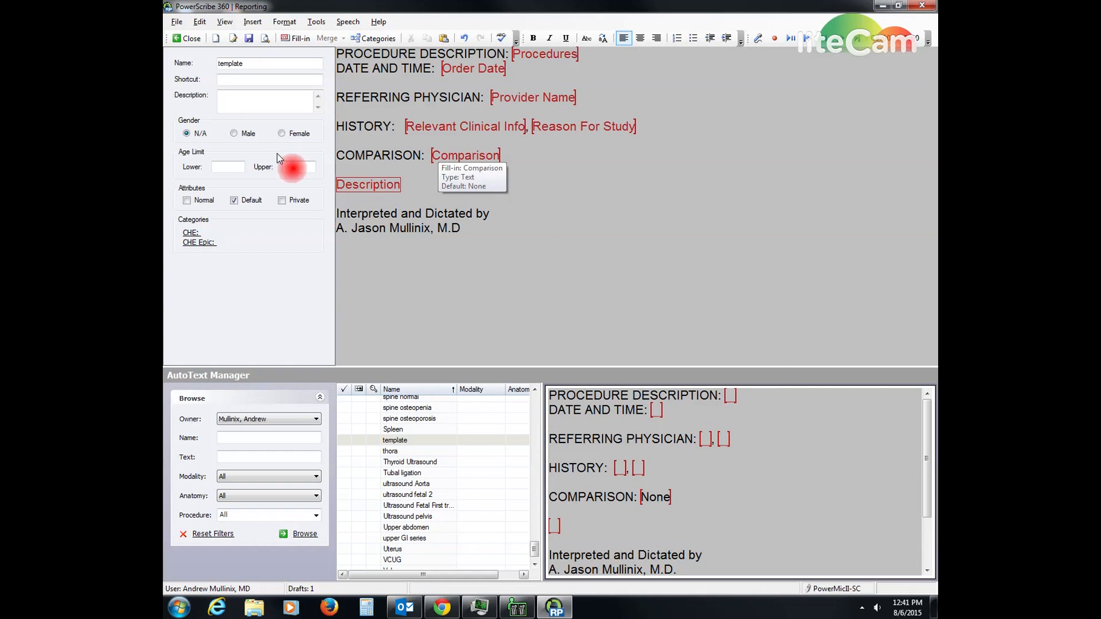